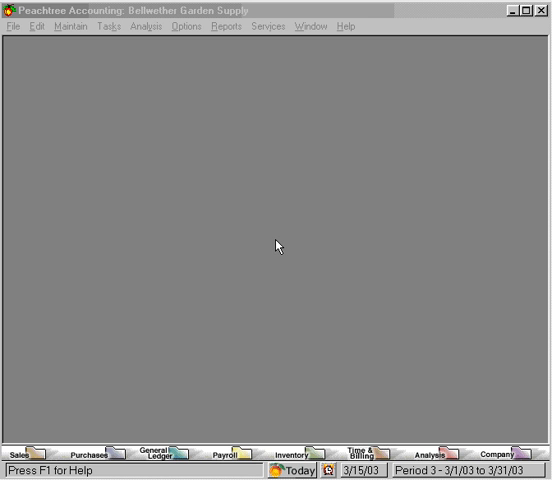
- Go to the Maintain menu's Default Information submenu for Employee Defaults
left_click(68, 26)
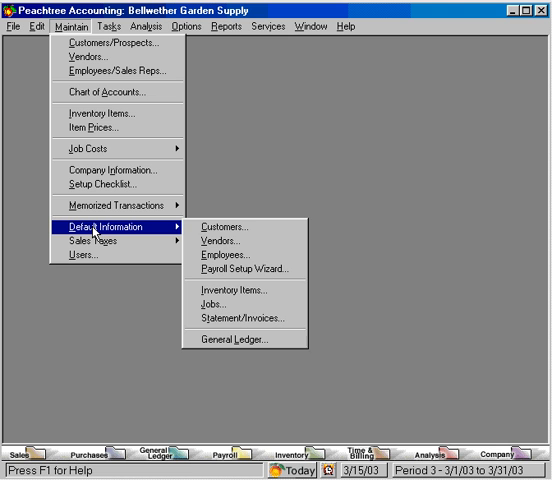
mouse_move(244, 226)
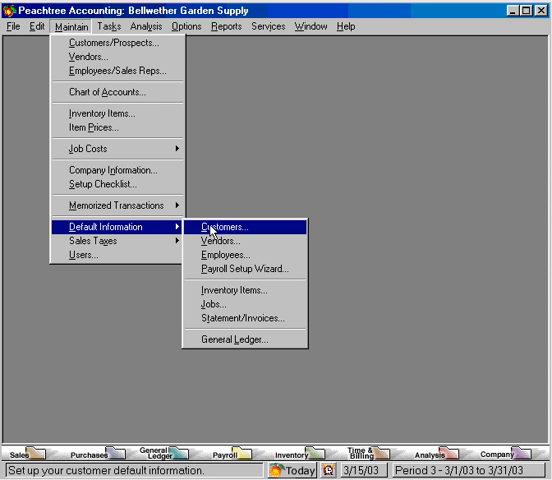
mouse_move(234, 256)
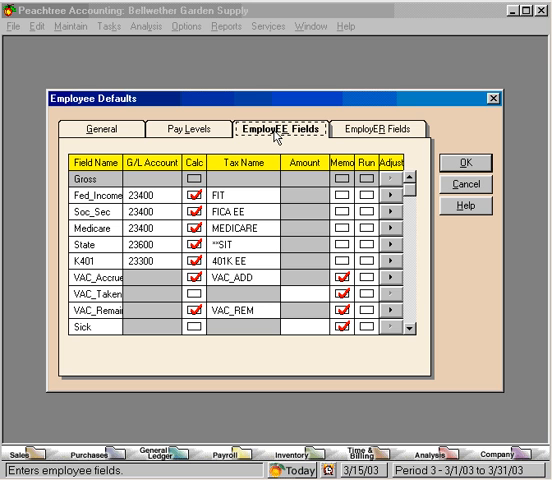
mouse_move(368, 292)
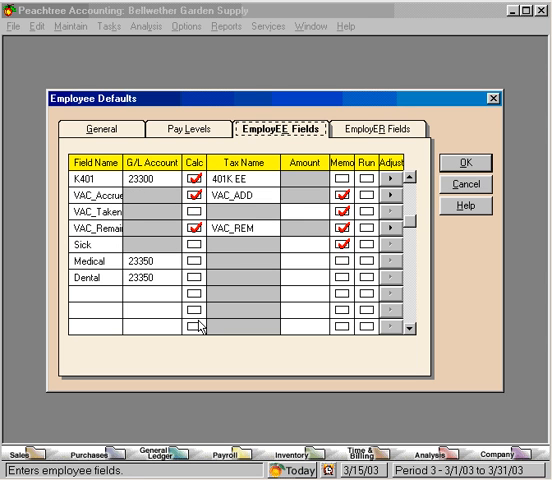
- Enter the new payroll field name GrpHealth in the empty row after Dental
left_click(96, 296)
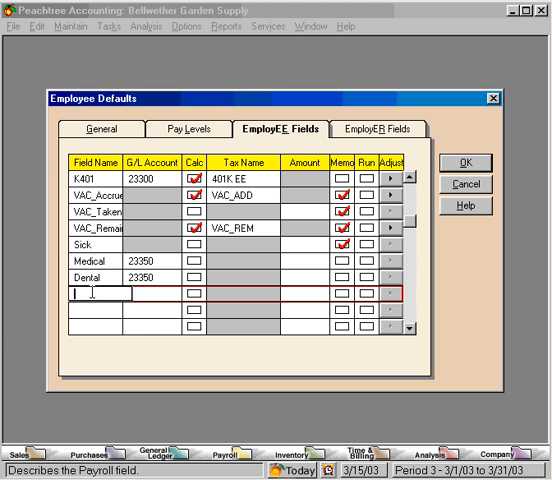
type("GRI")
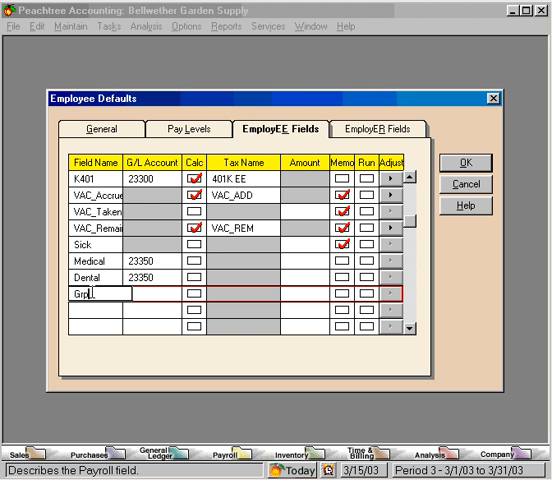
type("Health")
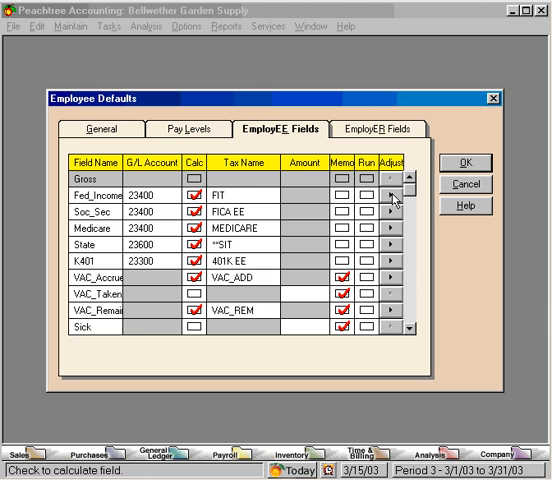
- Check Deduct for GrpHealth in Fed_Income's adjusted gross and save Employee Defaults
left_click(392, 192)
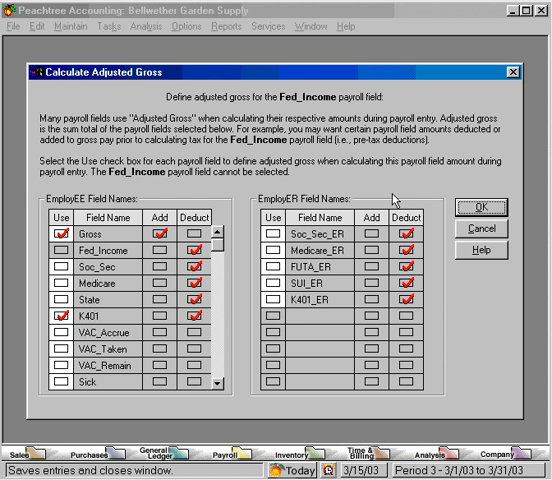
mouse_move(218, 390)
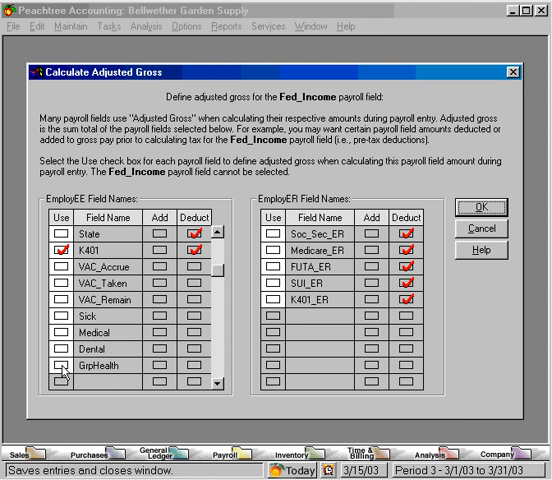
left_click(56, 376)
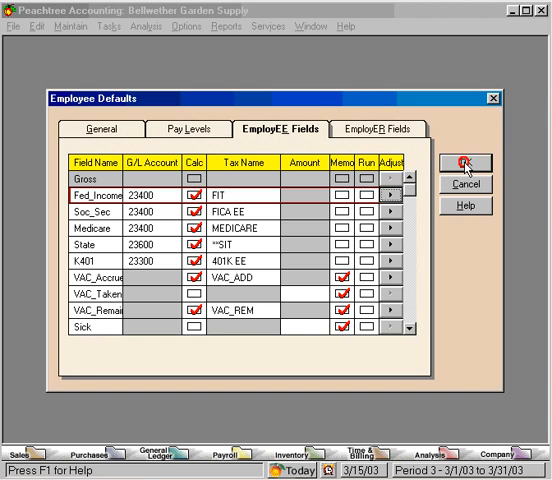
left_click(464, 164)
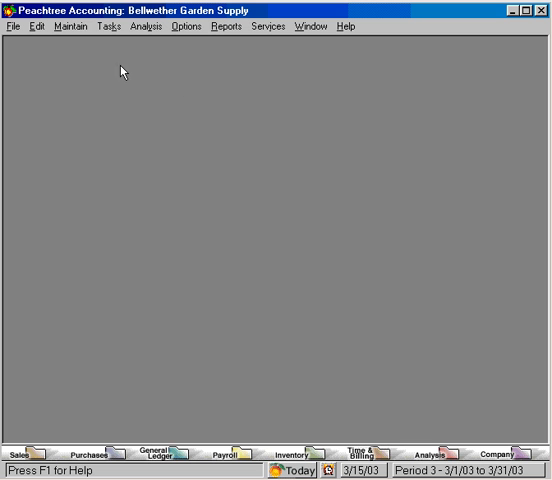
- Go to the Maintain menu to reach Employees/Sales Reps for ACHRISTY-01
left_click(76, 28)
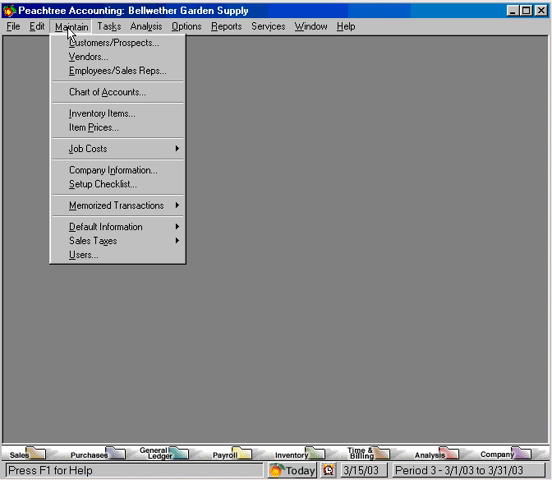
mouse_move(112, 70)
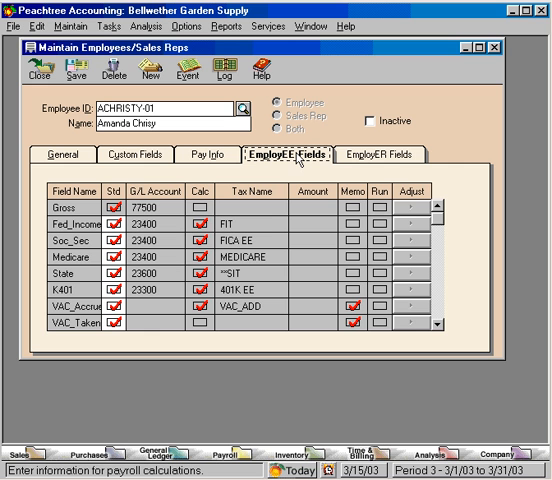
mouse_move(344, 228)
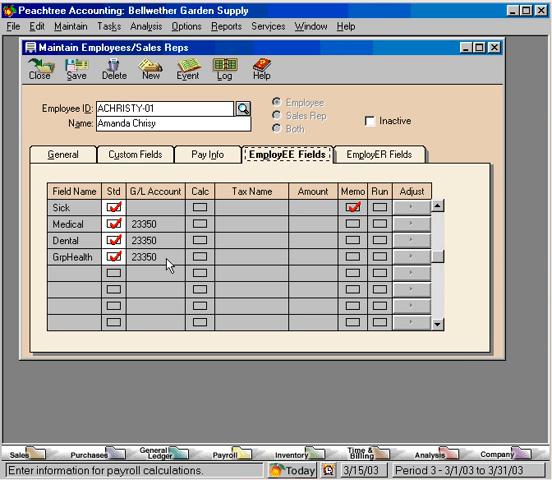
left_click(104, 262)
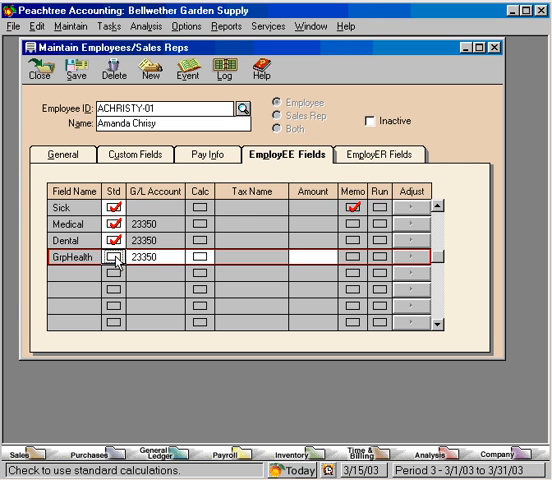
mouse_move(300, 262)
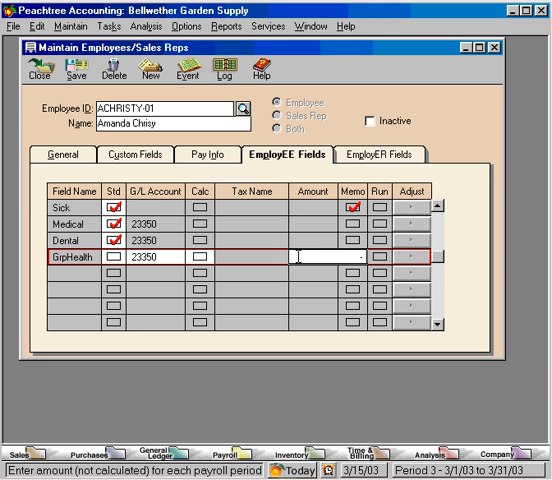
type("-83.")
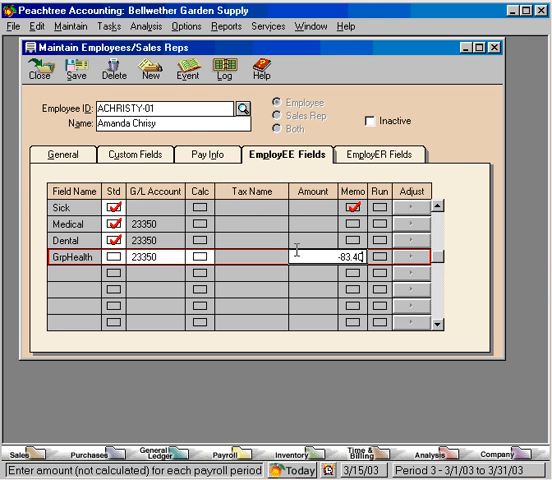
left_click(68, 64)
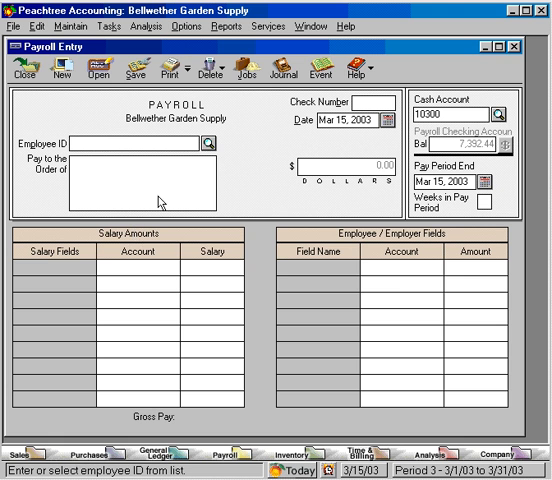
left_click(236, 144)
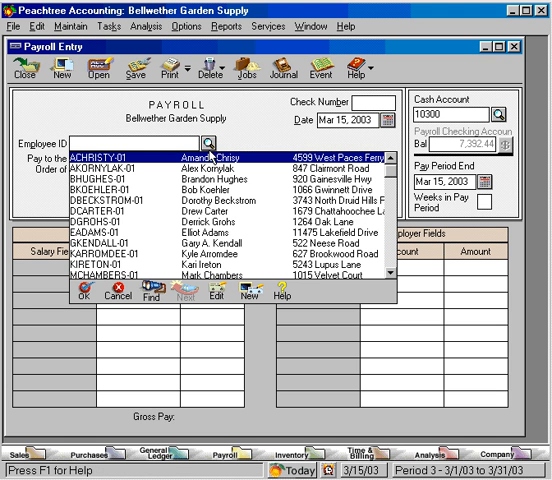